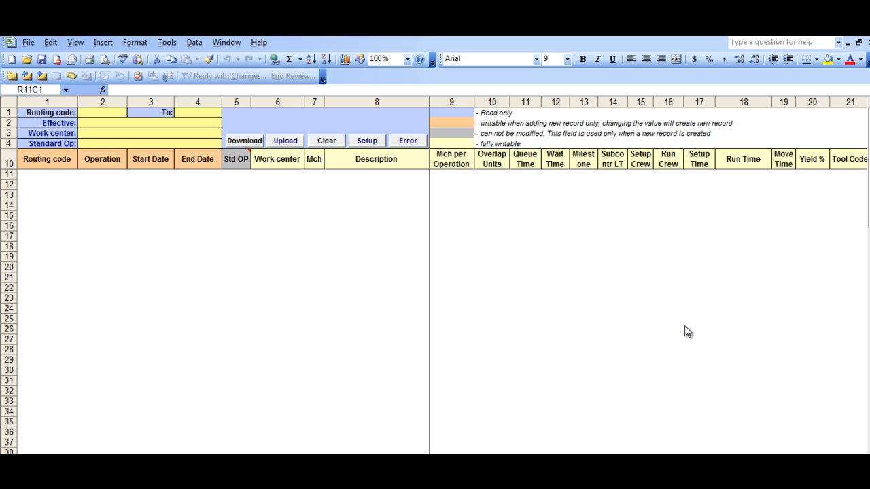
pyautogui.moveTo(511, 324)
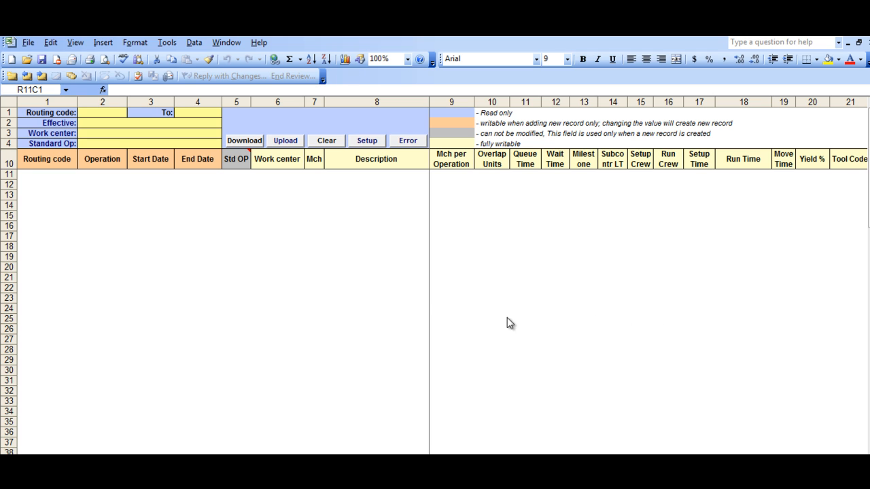
# Select EA2009@32vpn in Setup as the loader's database and confirm the message.
pyautogui.click(47, 174)
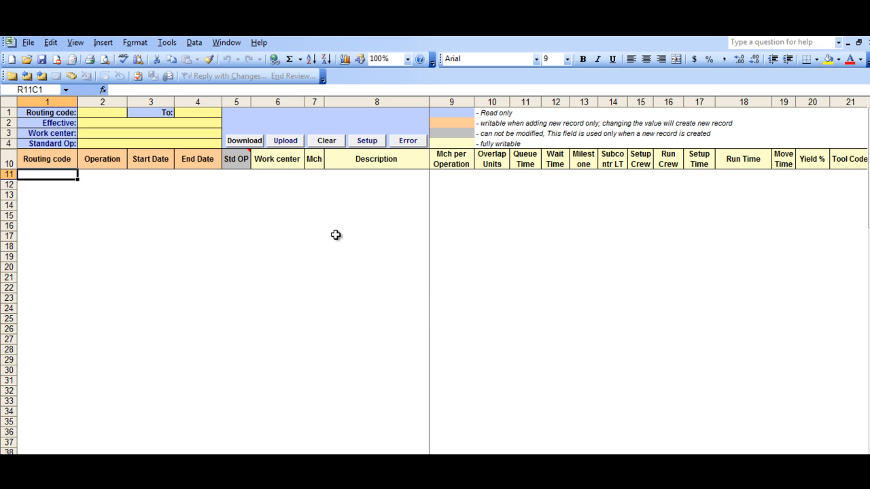
pyautogui.moveTo(310, 233)
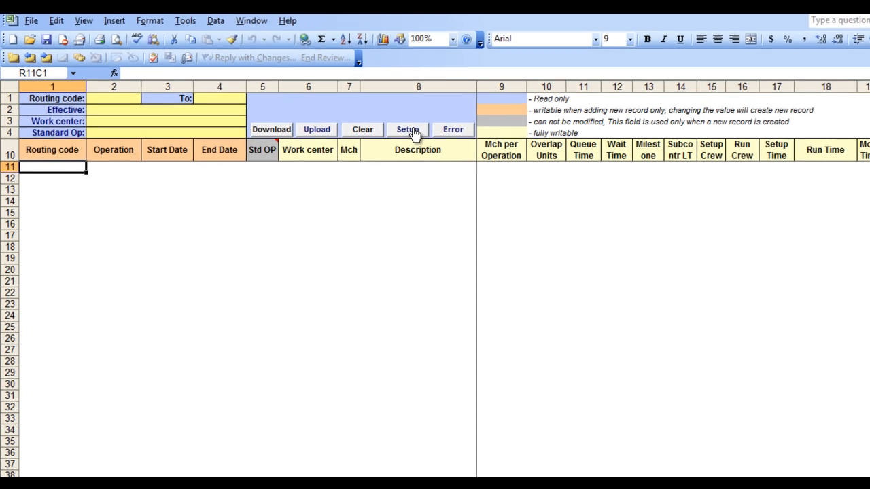
pyautogui.click(407, 129)
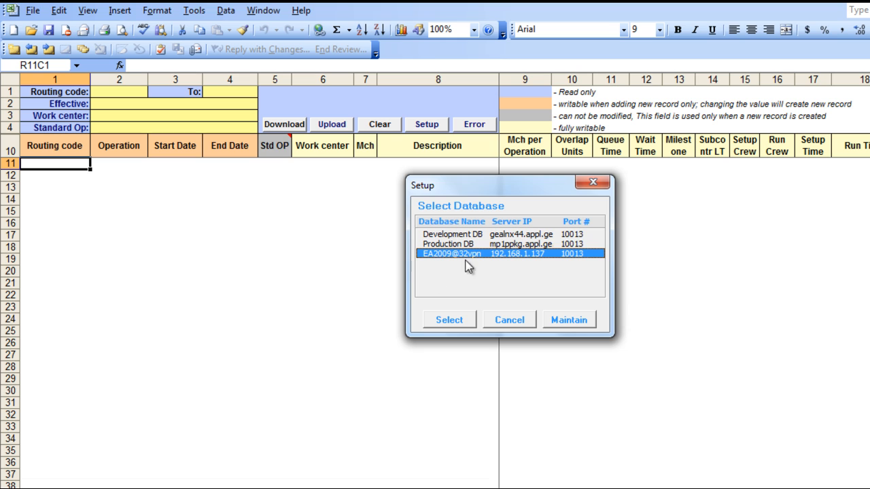
pyautogui.click(448, 320)
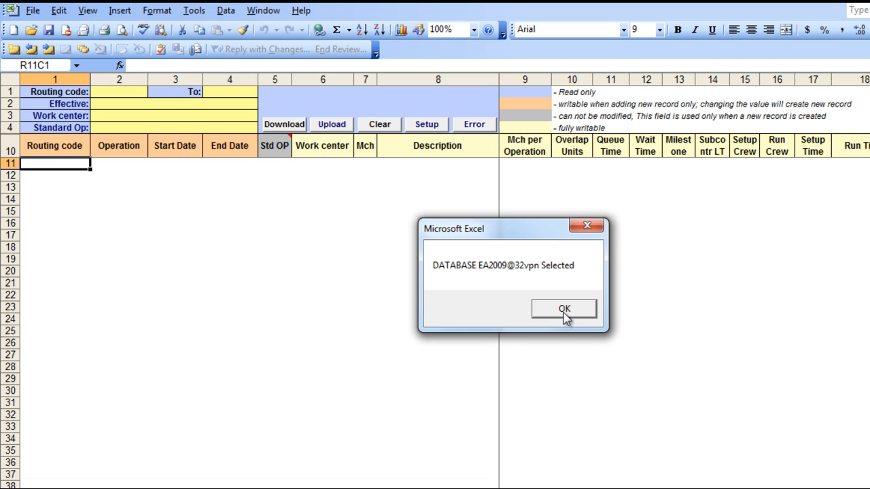
pyautogui.click(562, 308)
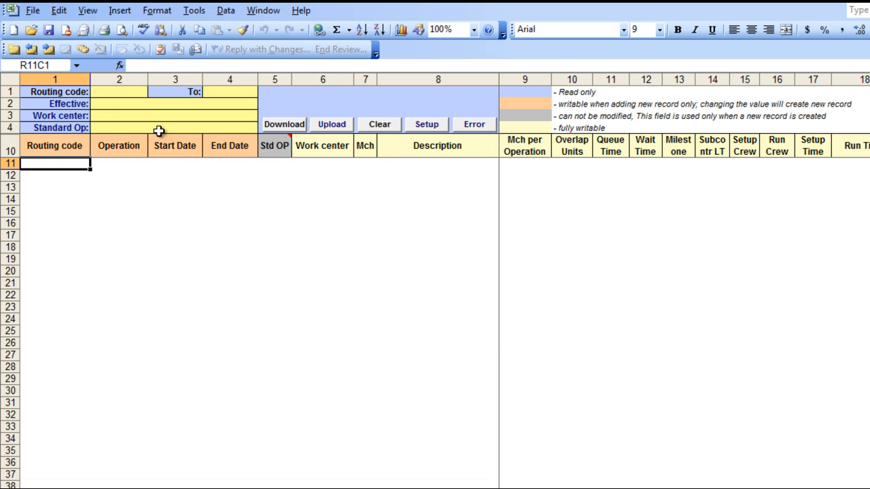
pyautogui.moveTo(128, 101)
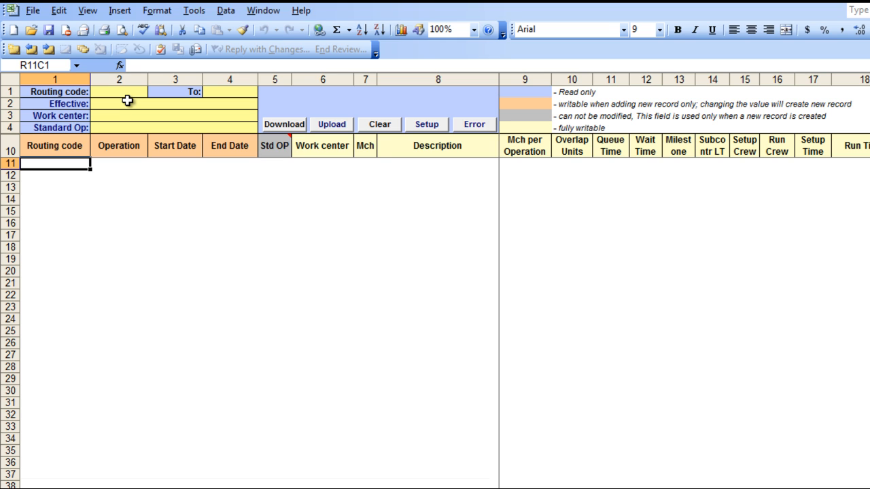
pyautogui.moveTo(95, 95)
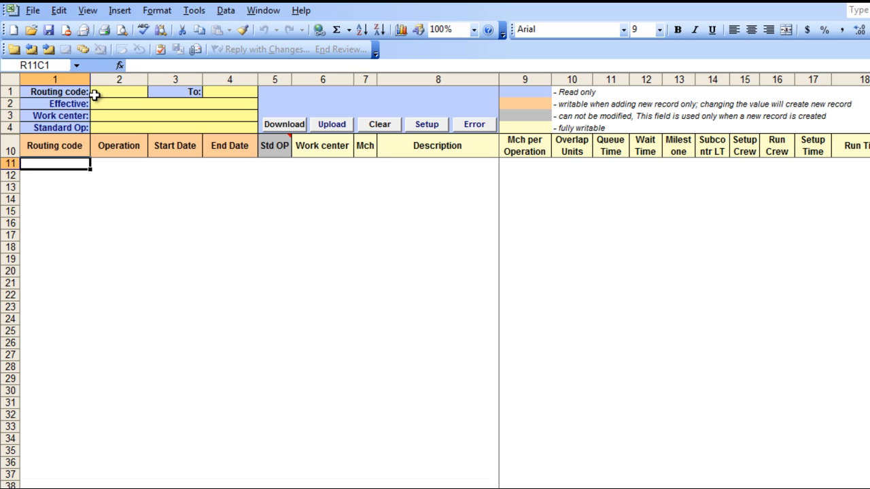
pyautogui.moveTo(109, 114)
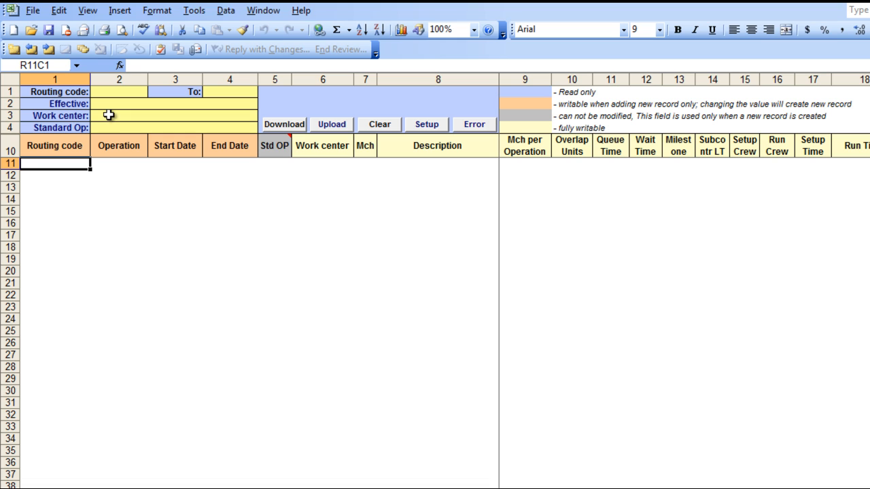
pyautogui.moveTo(114, 128)
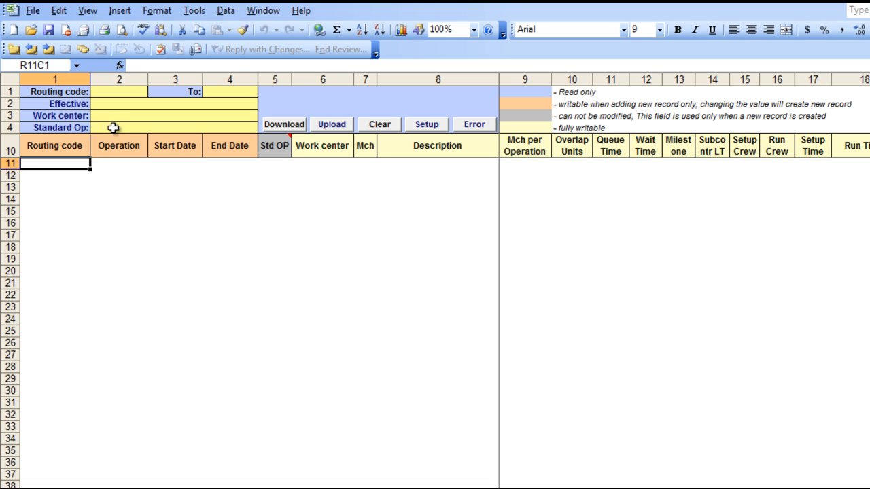
pyautogui.moveTo(121, 127)
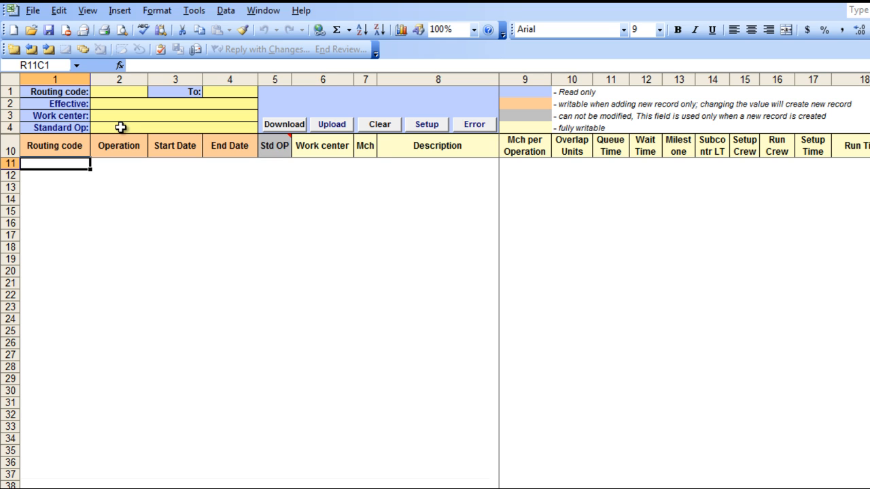
pyautogui.moveTo(209, 122)
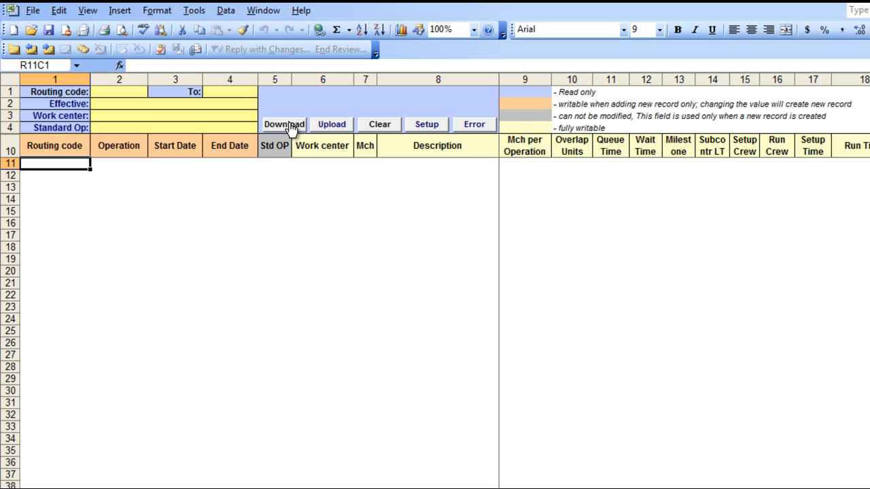
# Download all routings from Quality Products DB 300 QP after logging in to QAD.
pyautogui.click(283, 124)
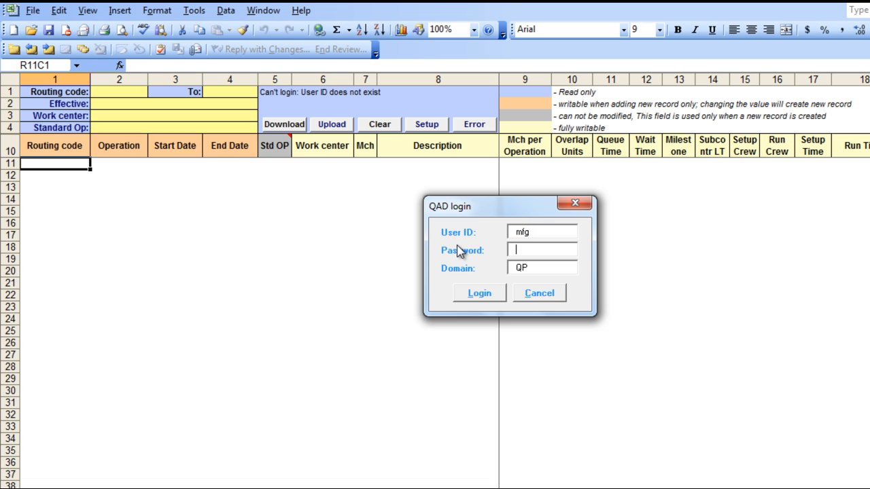
pyautogui.click(478, 293)
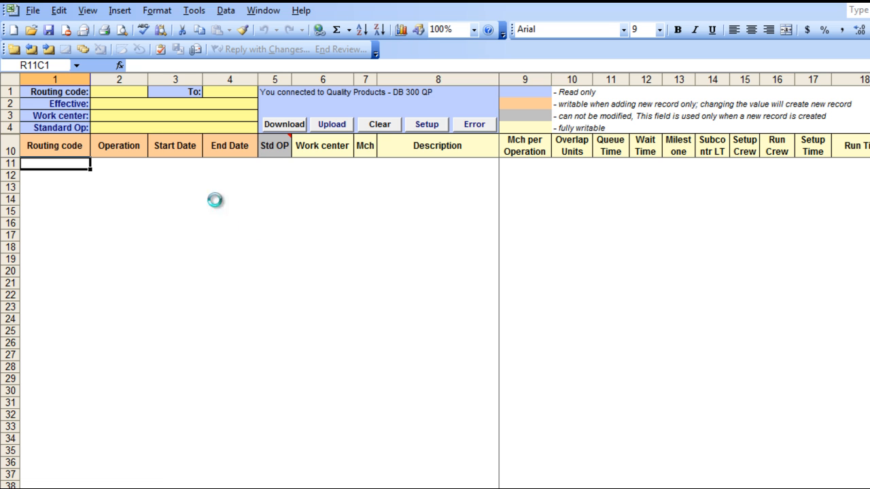
pyautogui.click(283, 124)
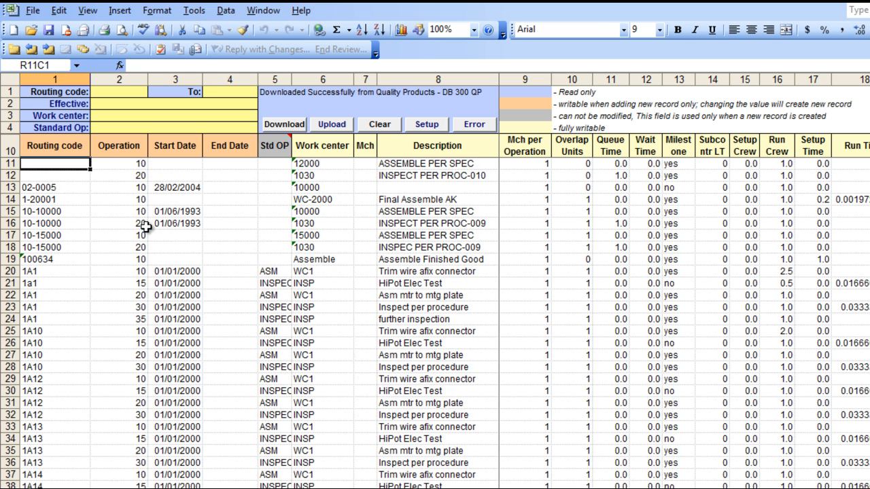
pyautogui.moveTo(139, 144)
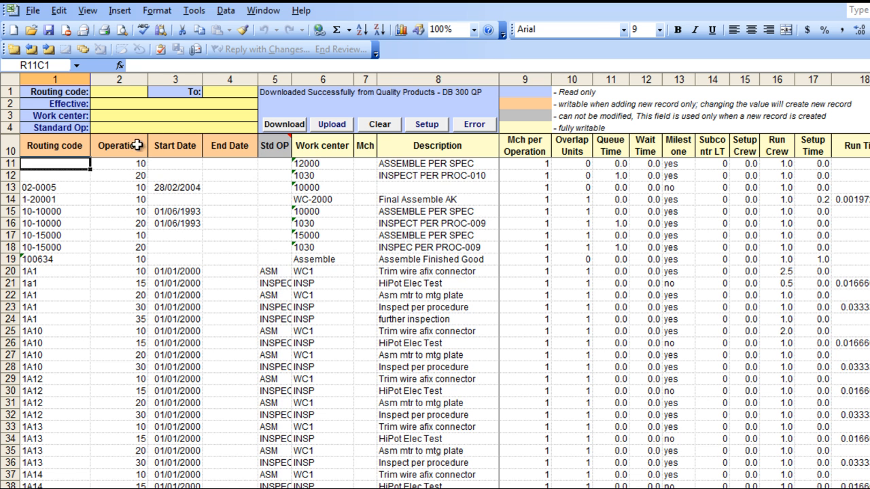
pyautogui.moveTo(178, 123)
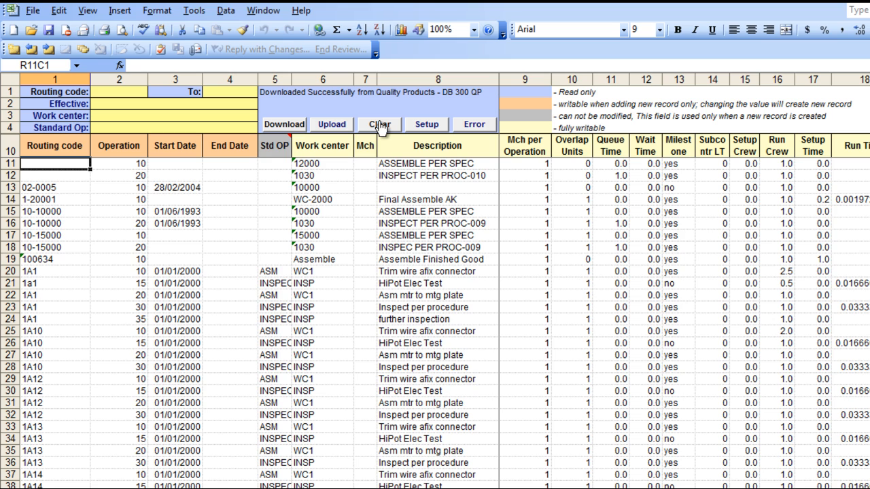
# Clear the sheet and download only routing 44-110 with its five operations.
pyautogui.click(377, 124)
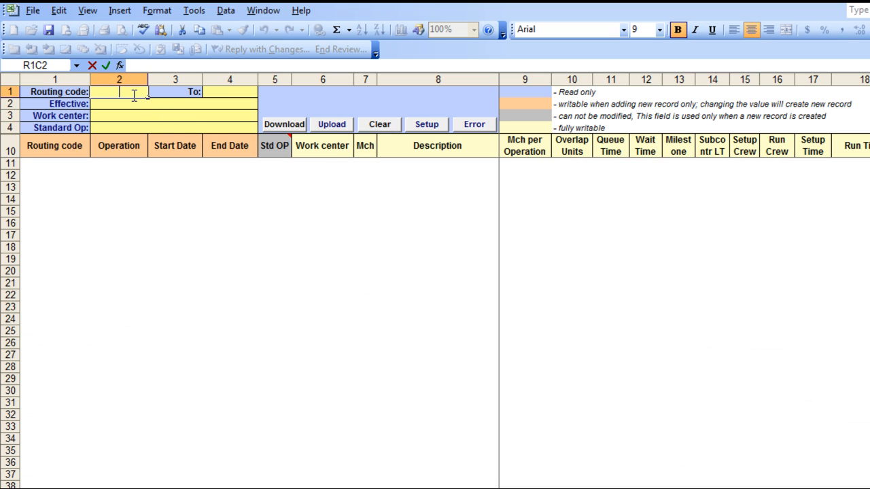
pyautogui.write('44-110')
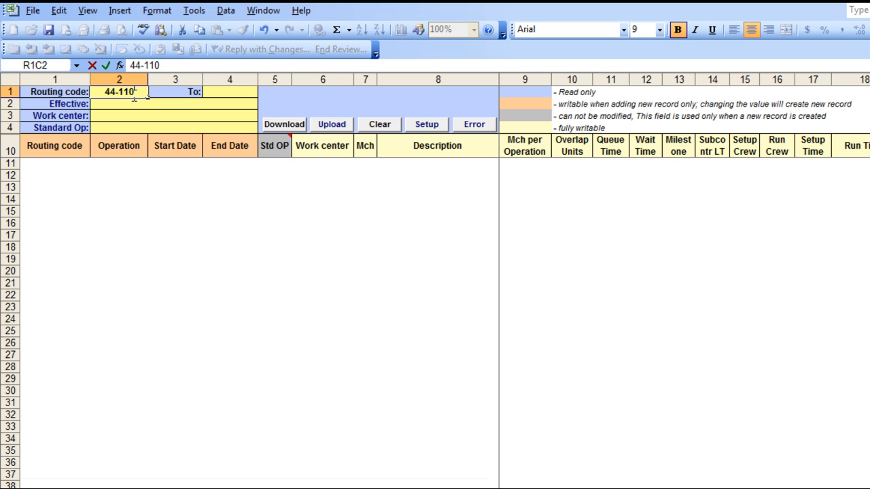
pyautogui.write('44-10')
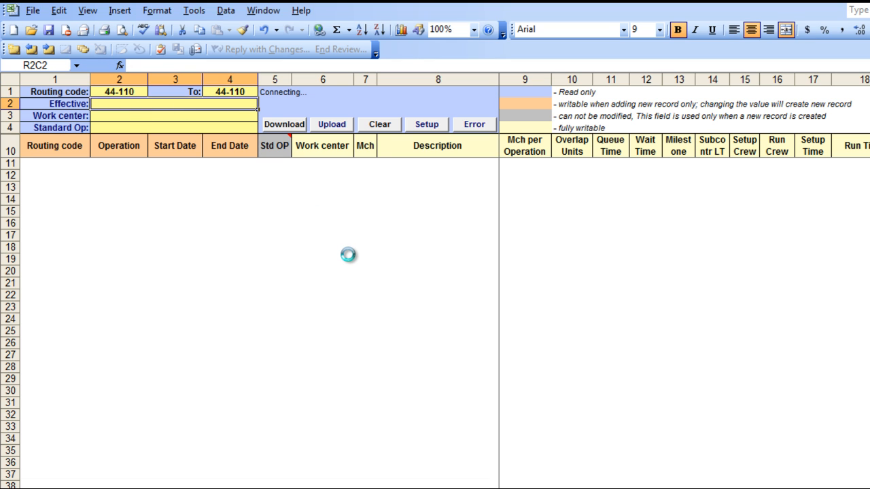
pyautogui.click(282, 124)
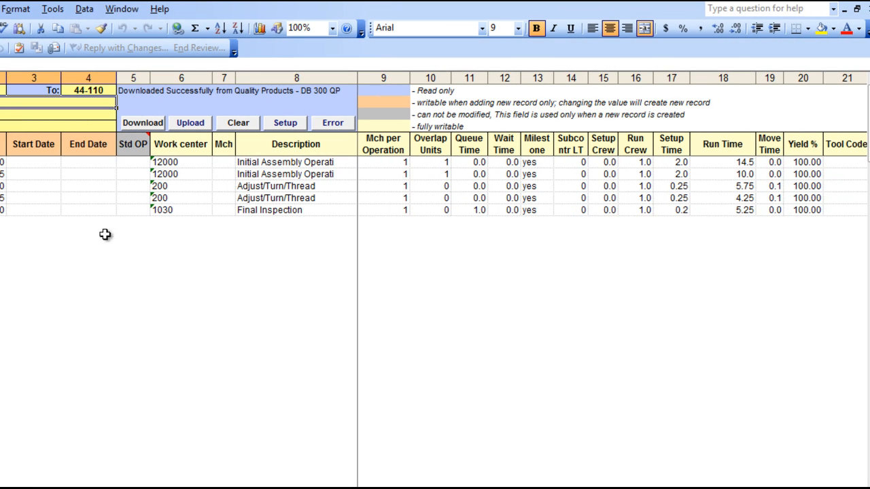
pyautogui.moveTo(488, 161)
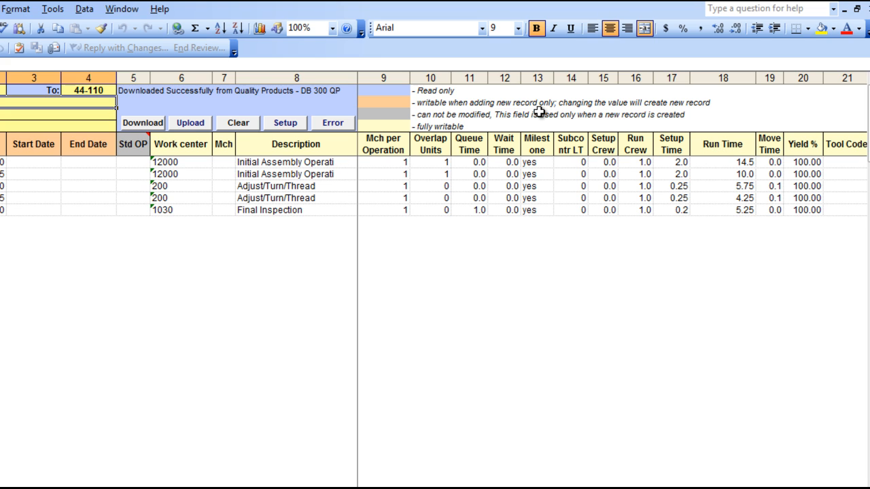
pyautogui.moveTo(542, 318)
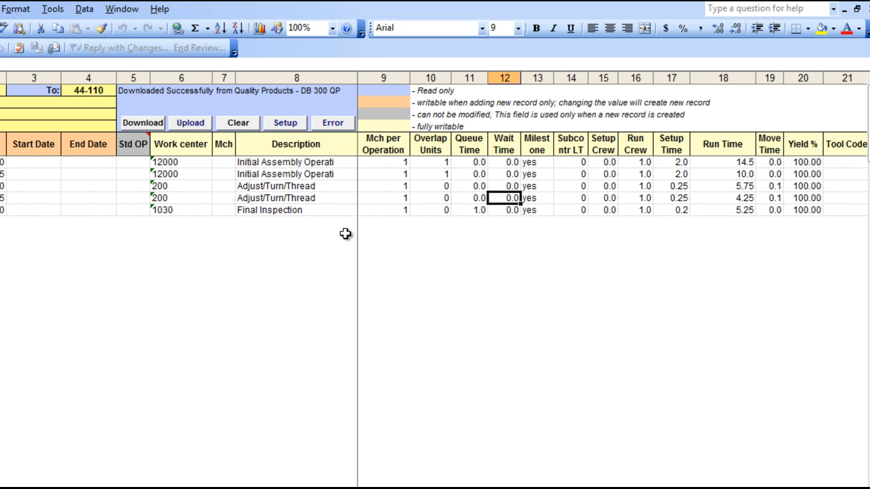
pyautogui.moveTo(364, 246)
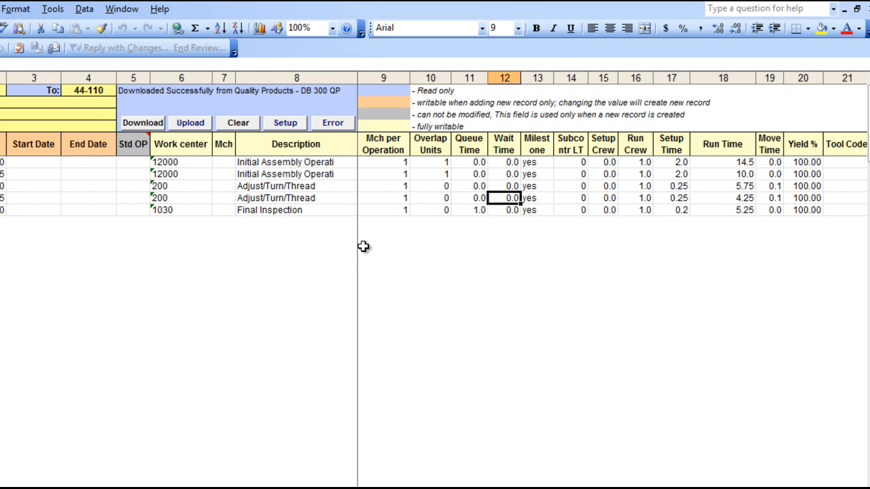
pyautogui.moveTo(734, 172)
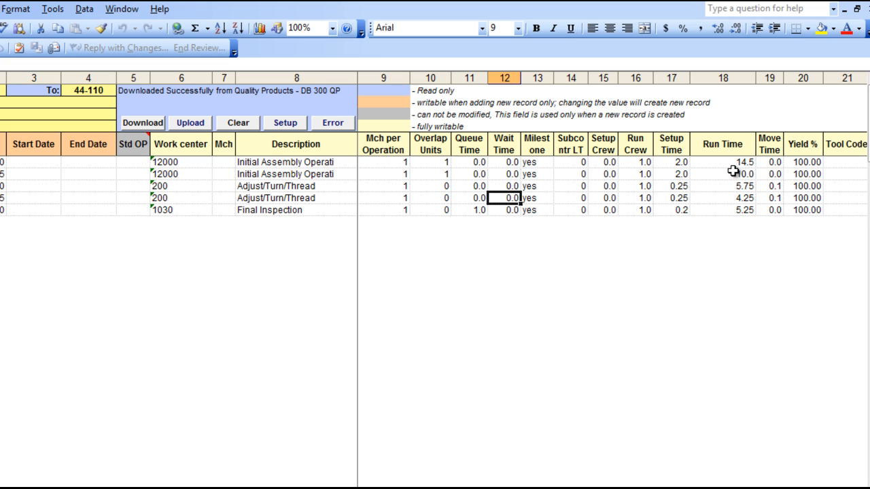
pyautogui.moveTo(741, 168)
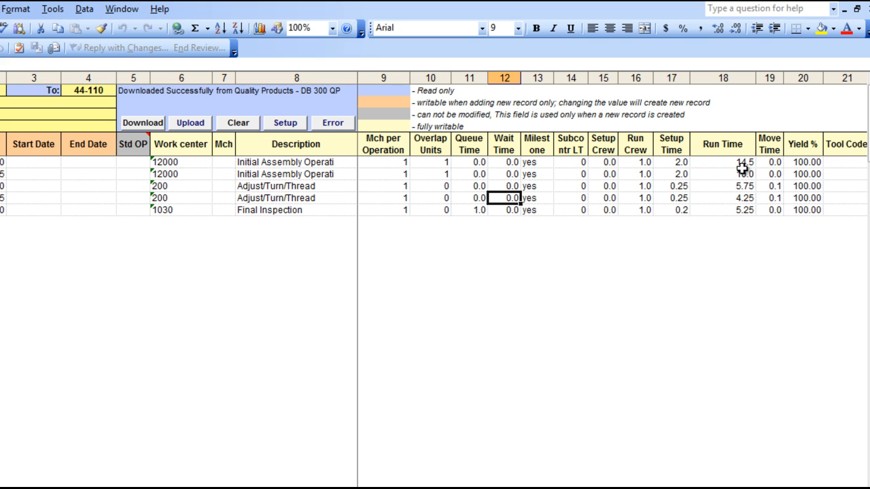
# Set operation 10's run time on routing 44-110 to 14.25.
pyautogui.click(723, 161)
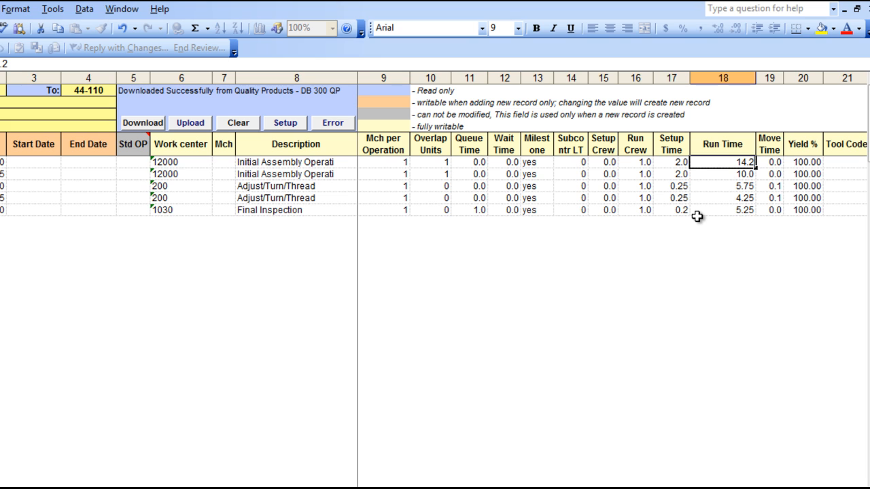
pyautogui.click(722, 198)
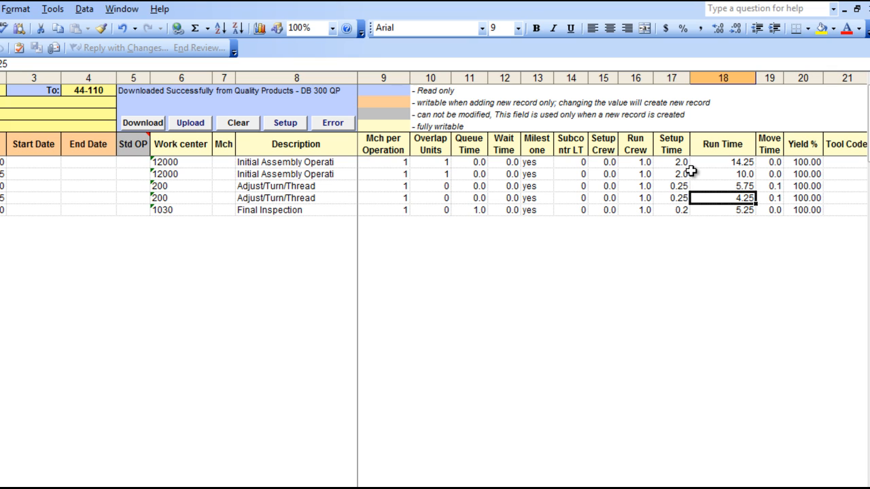
pyautogui.moveTo(515, 185)
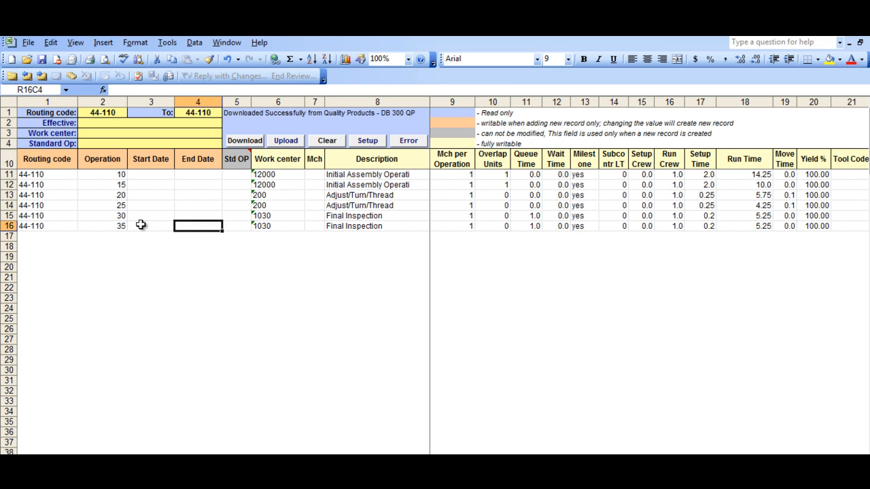
# Add operation 35 'Final Final Inspection' at work center 1030 with run time 3.25.
pyautogui.click(377, 226)
pyautogui.write('Final ')
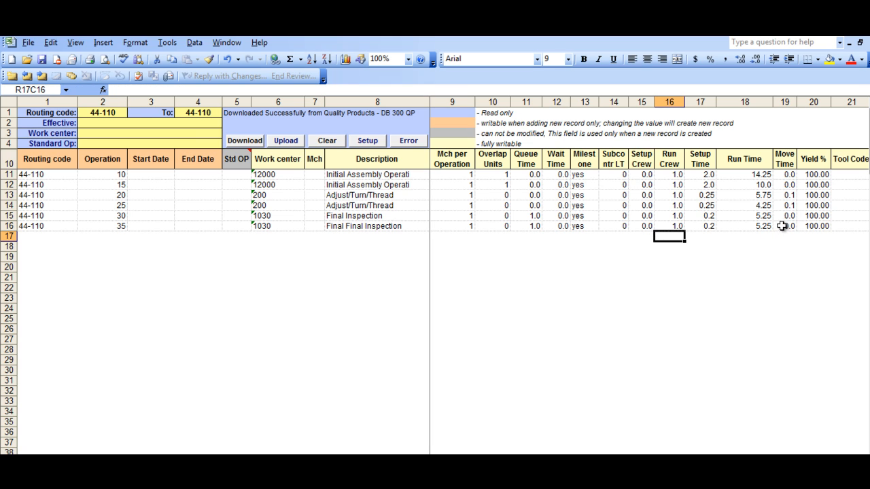
pyautogui.write('3')
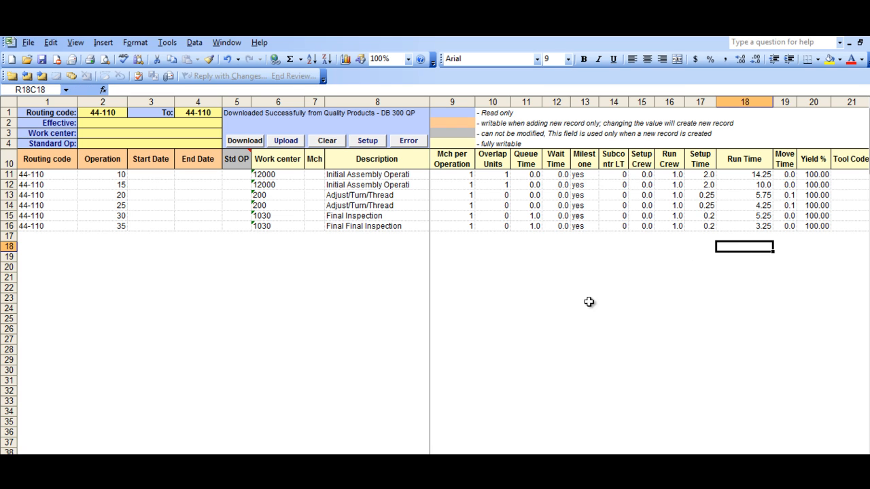
pyautogui.moveTo(370, 305)
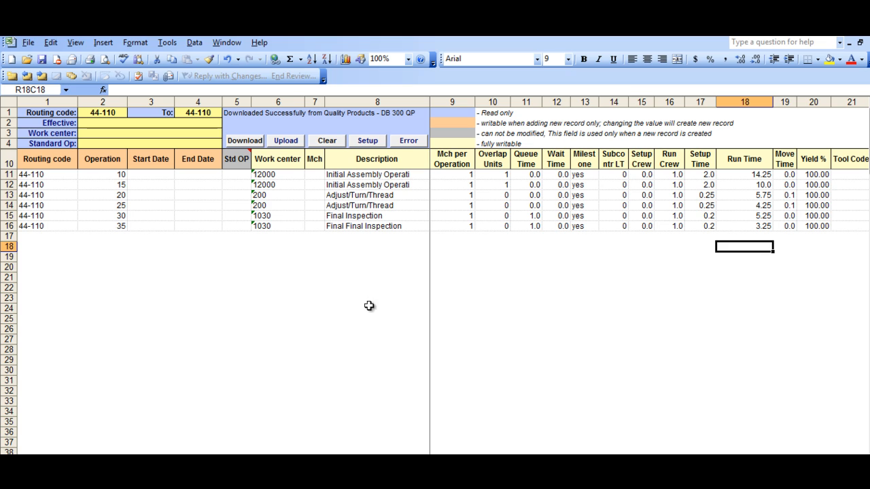
pyautogui.moveTo(271, 301)
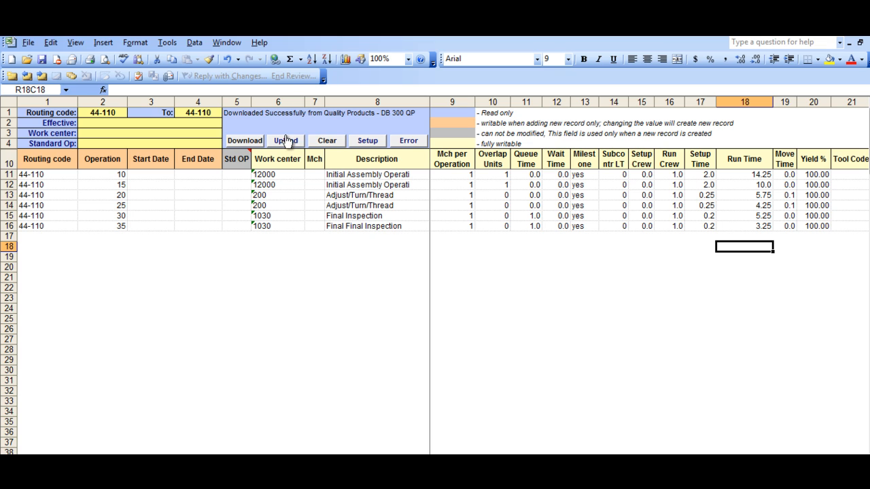
# Upload routing 44-110 to Quality Products and close the LOADED SUCCESSFULLY status report.
pyautogui.click(285, 140)
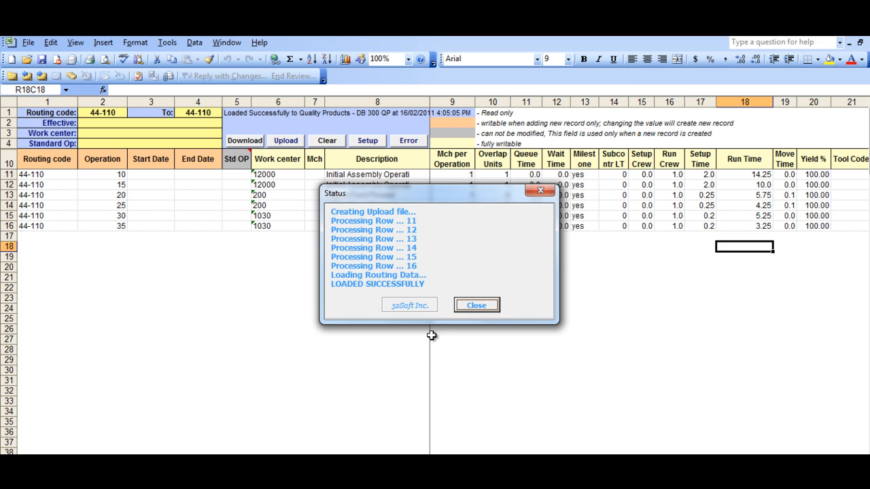
pyautogui.moveTo(424, 294)
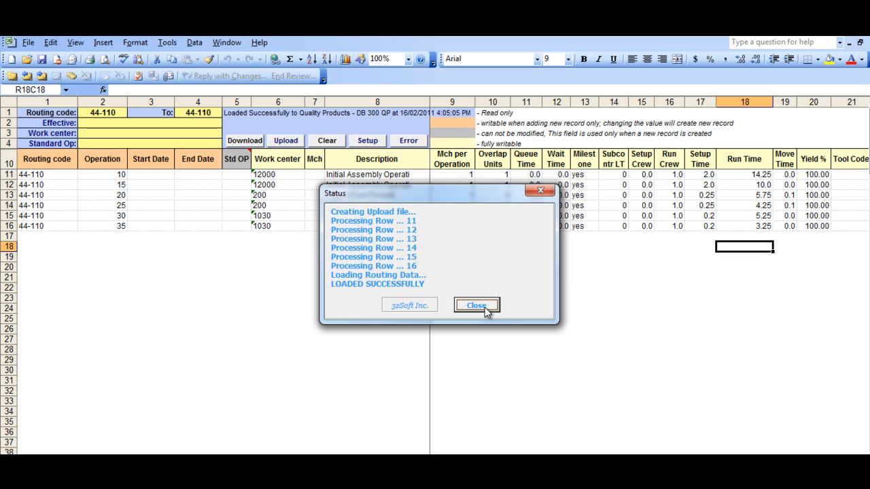
pyautogui.click(476, 305)
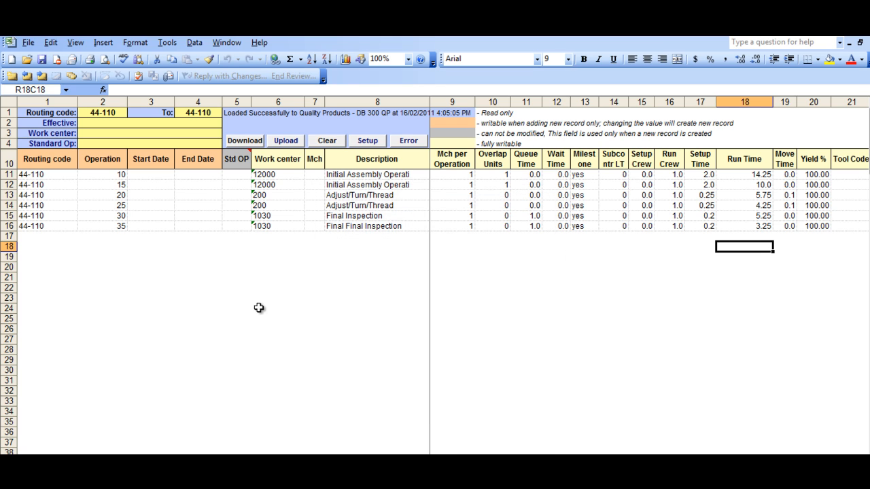
pyautogui.moveTo(278, 307)
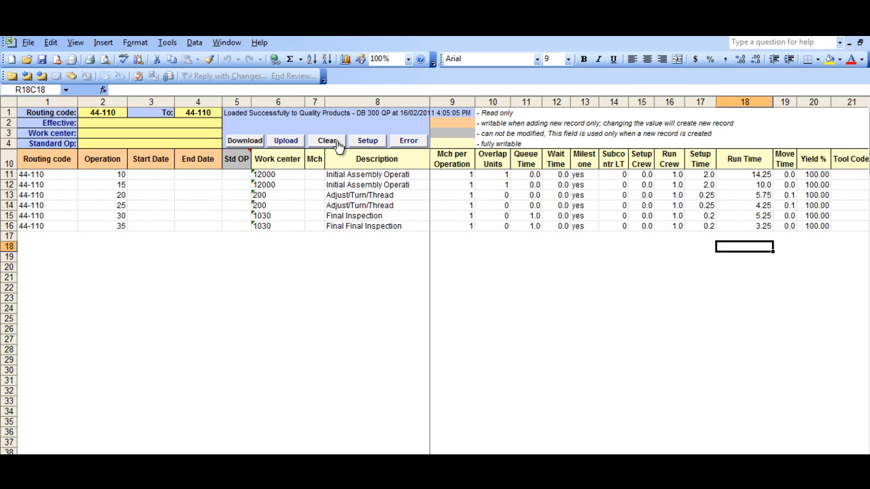
# Clear the sheet and re-download routing 44-110, confirming run time 14.25 and operation 35.
pyautogui.click(326, 139)
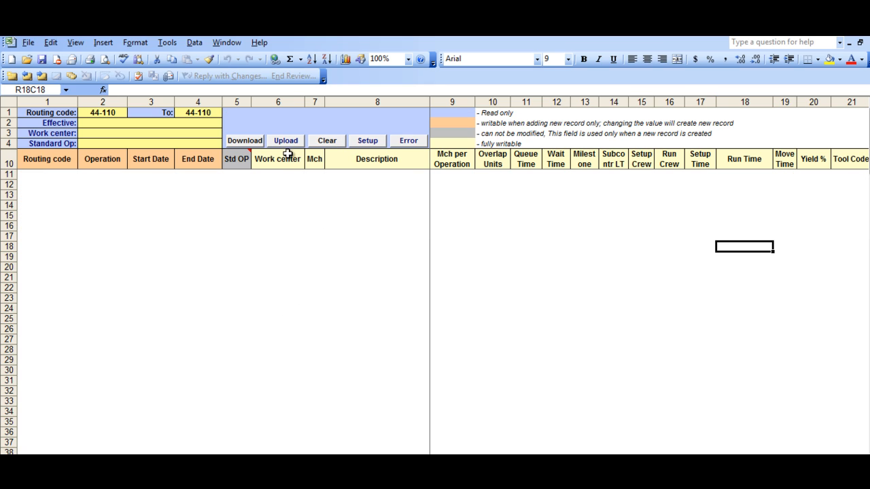
pyautogui.click(285, 140)
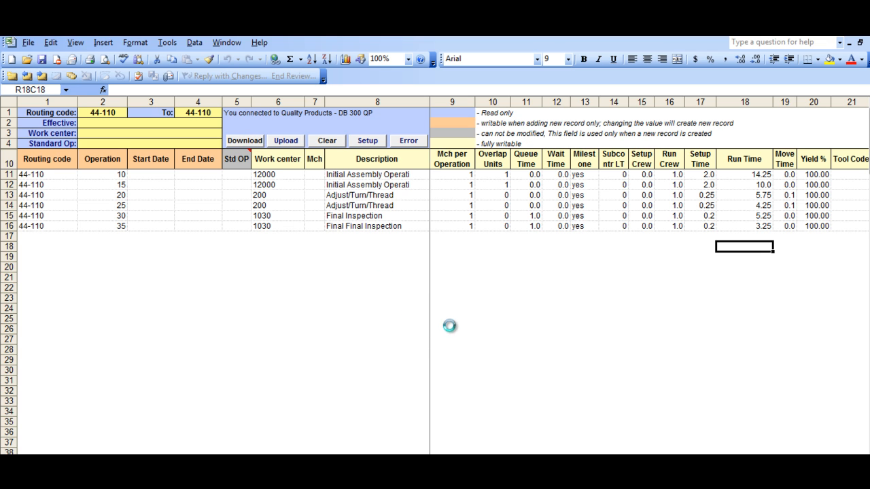
pyautogui.click(244, 140)
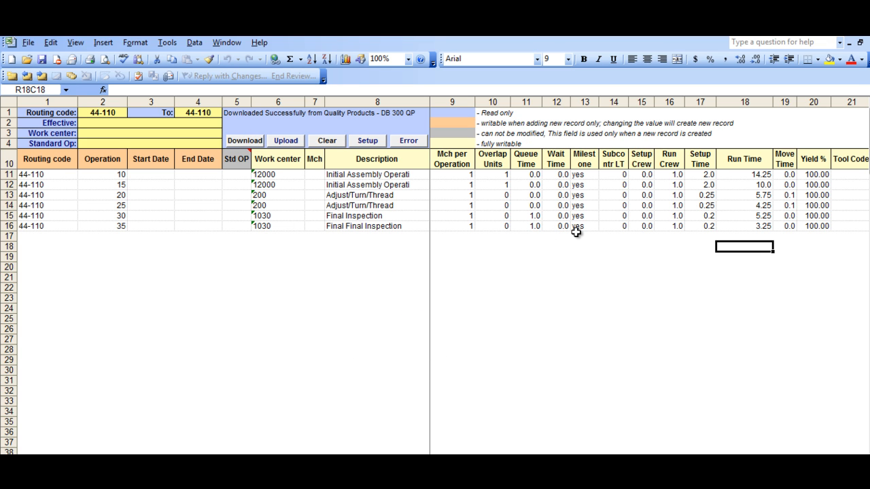
pyautogui.moveTo(769, 190)
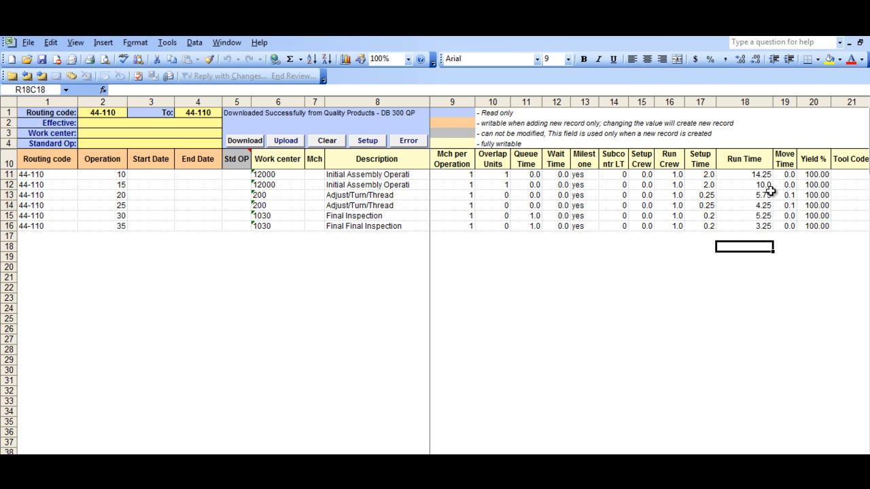
pyautogui.moveTo(750, 178)
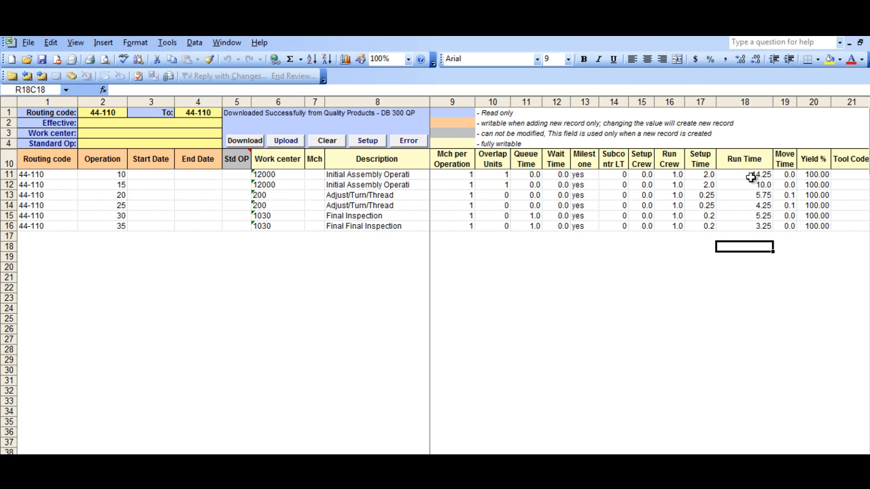
pyautogui.click(151, 226)
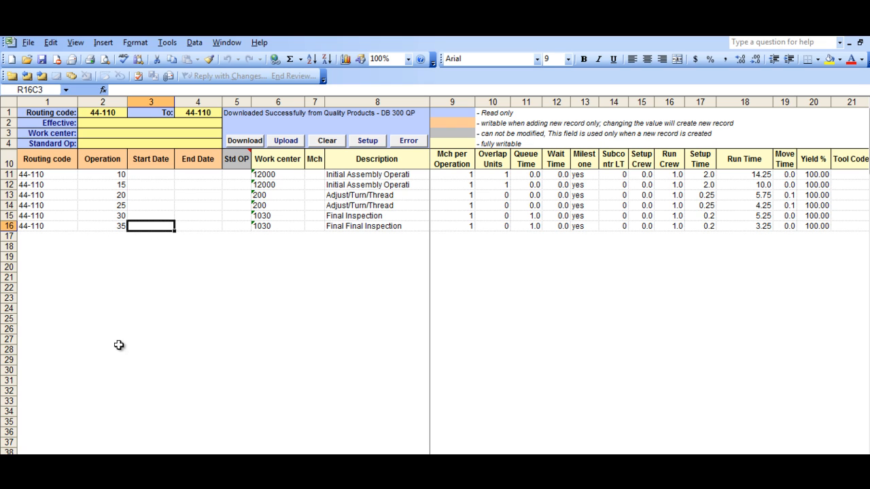
pyautogui.moveTo(157, 302)
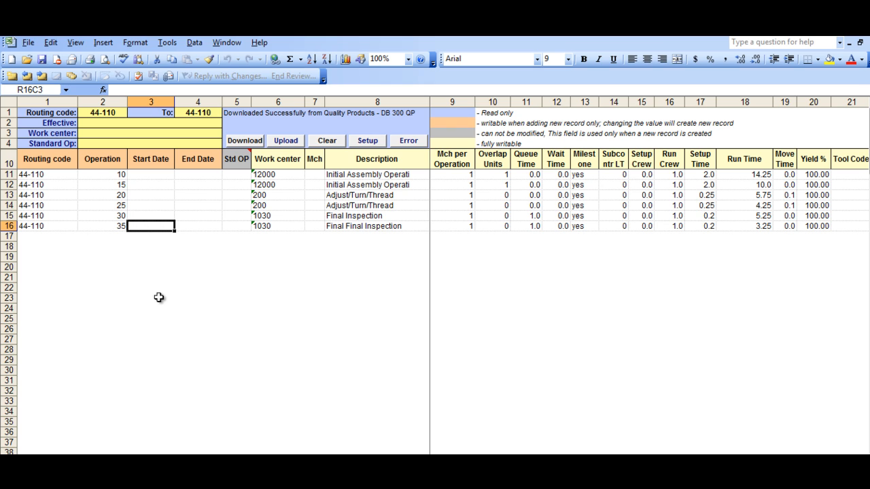
pyautogui.moveTo(196, 280)
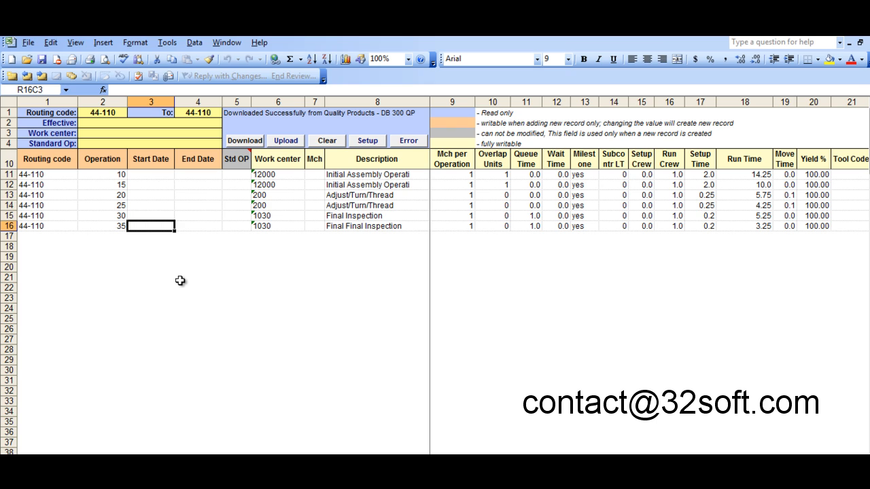
pyautogui.moveTo(180, 274)
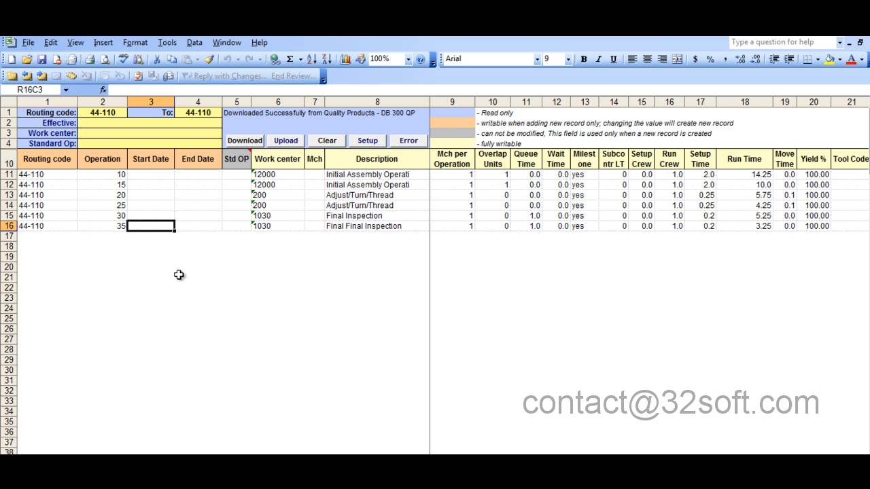